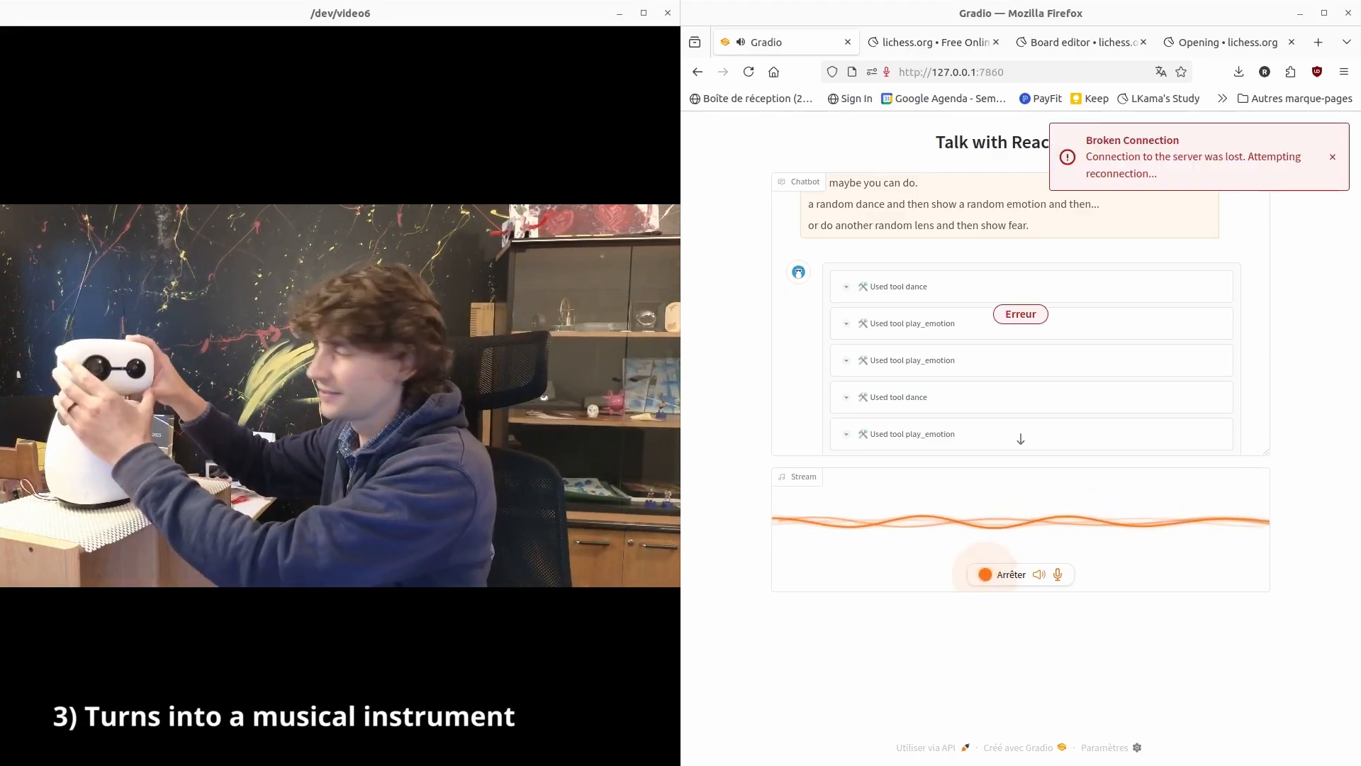
Step: Stop the Gradio voice stream and reset the lichess board editor to the starting position
left_click(1002, 575)
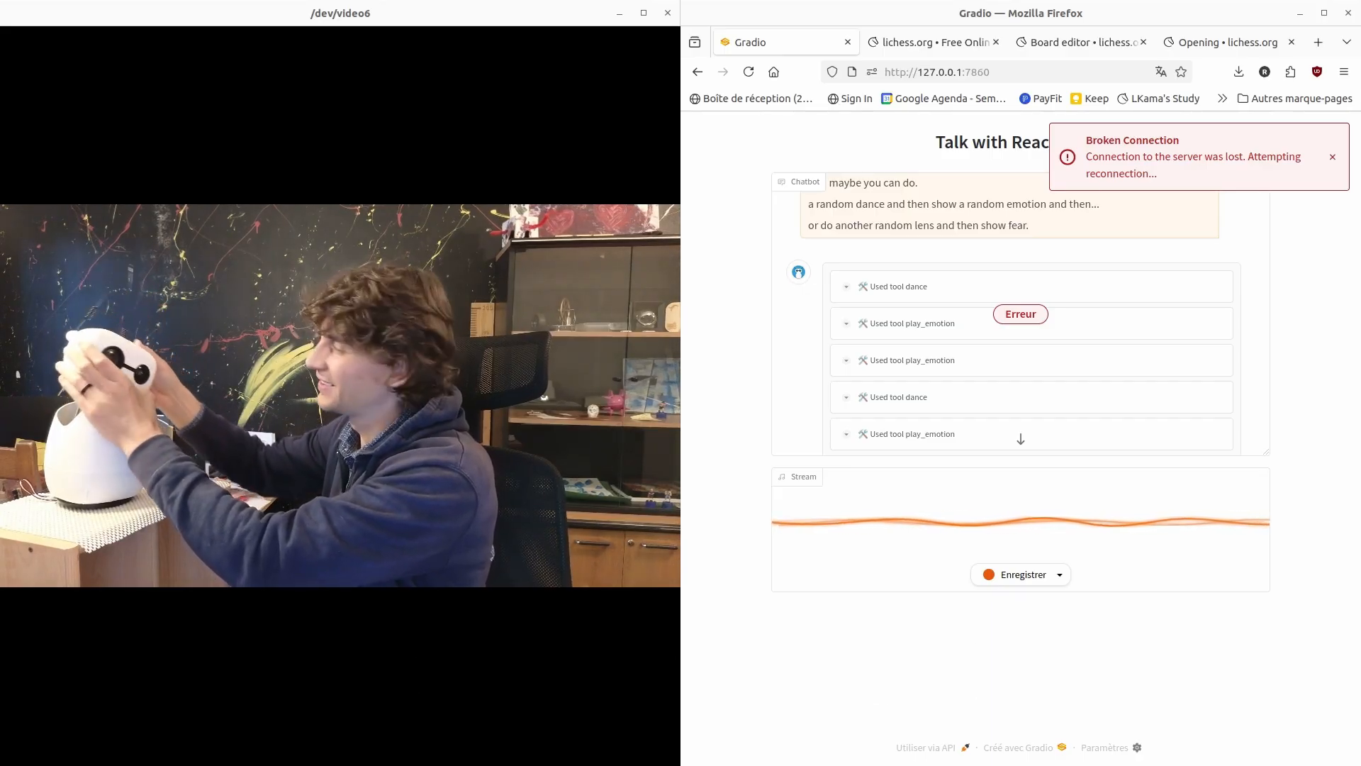
left_click(1080, 42)
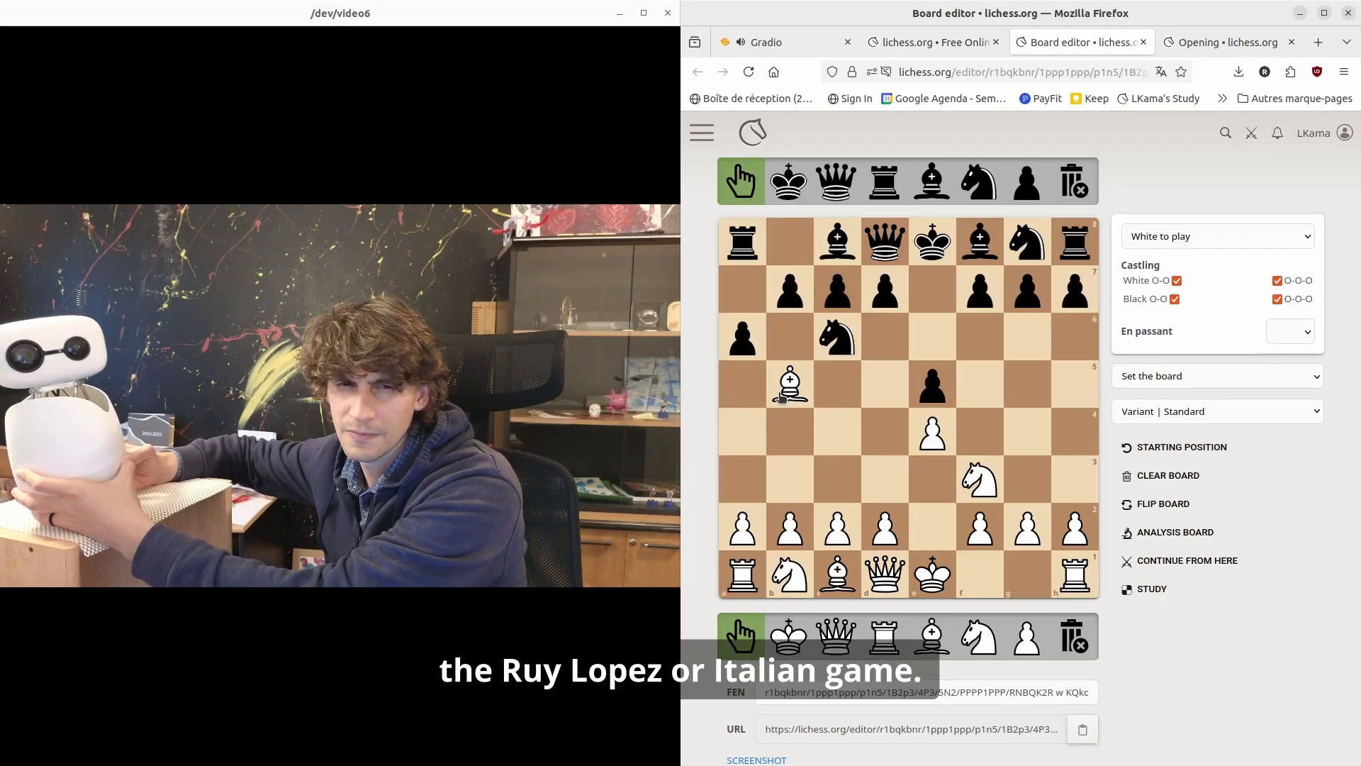
left_click(1182, 447)
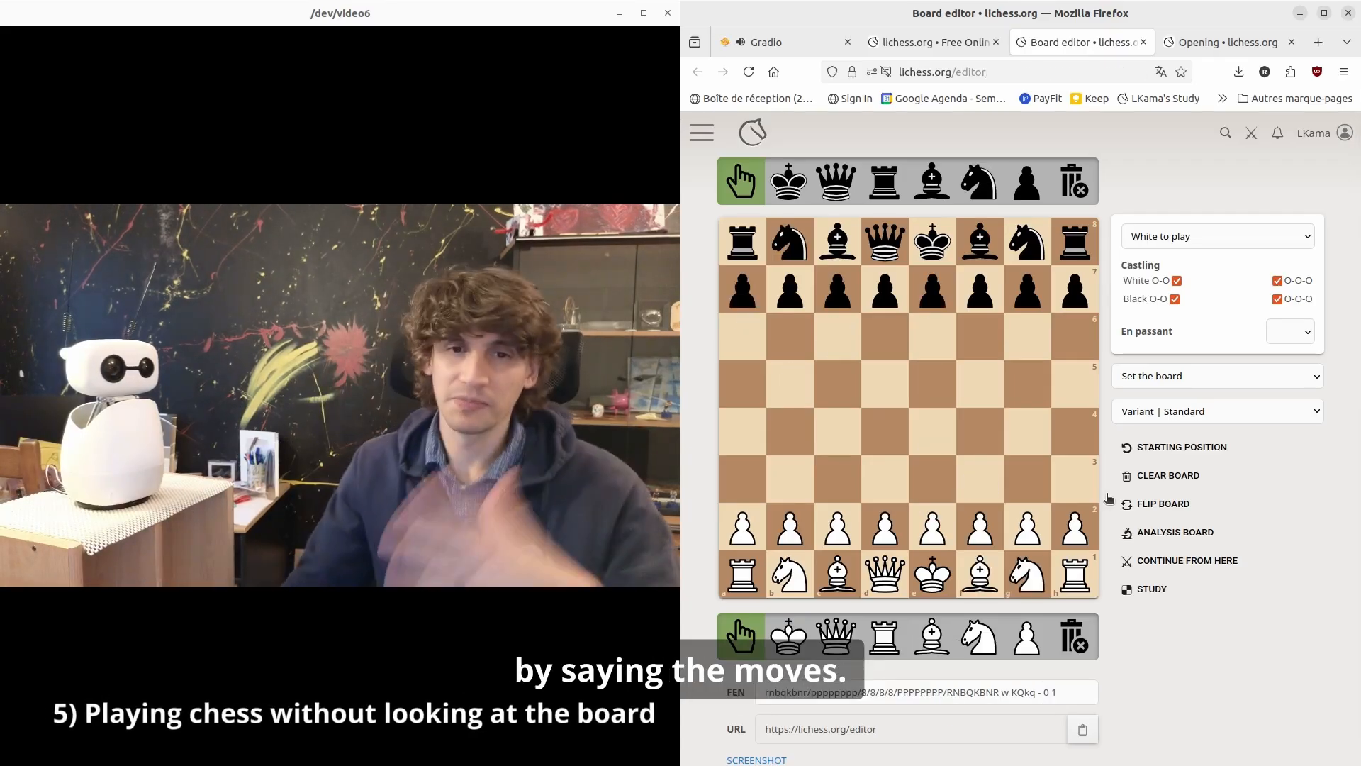
Step: Drag White's king pawn from e2 to e4
left_click_drag(931, 527, 939, 438)
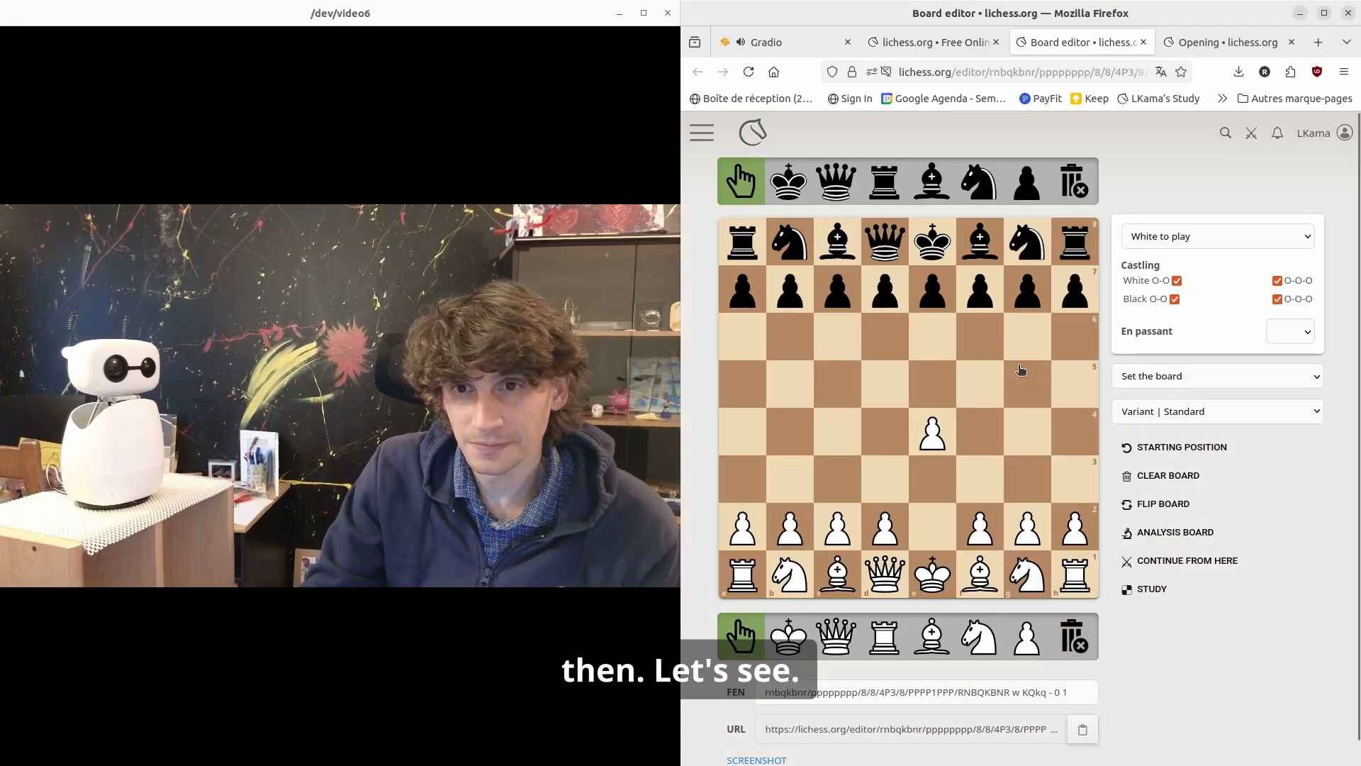
mouse_move(953, 305)
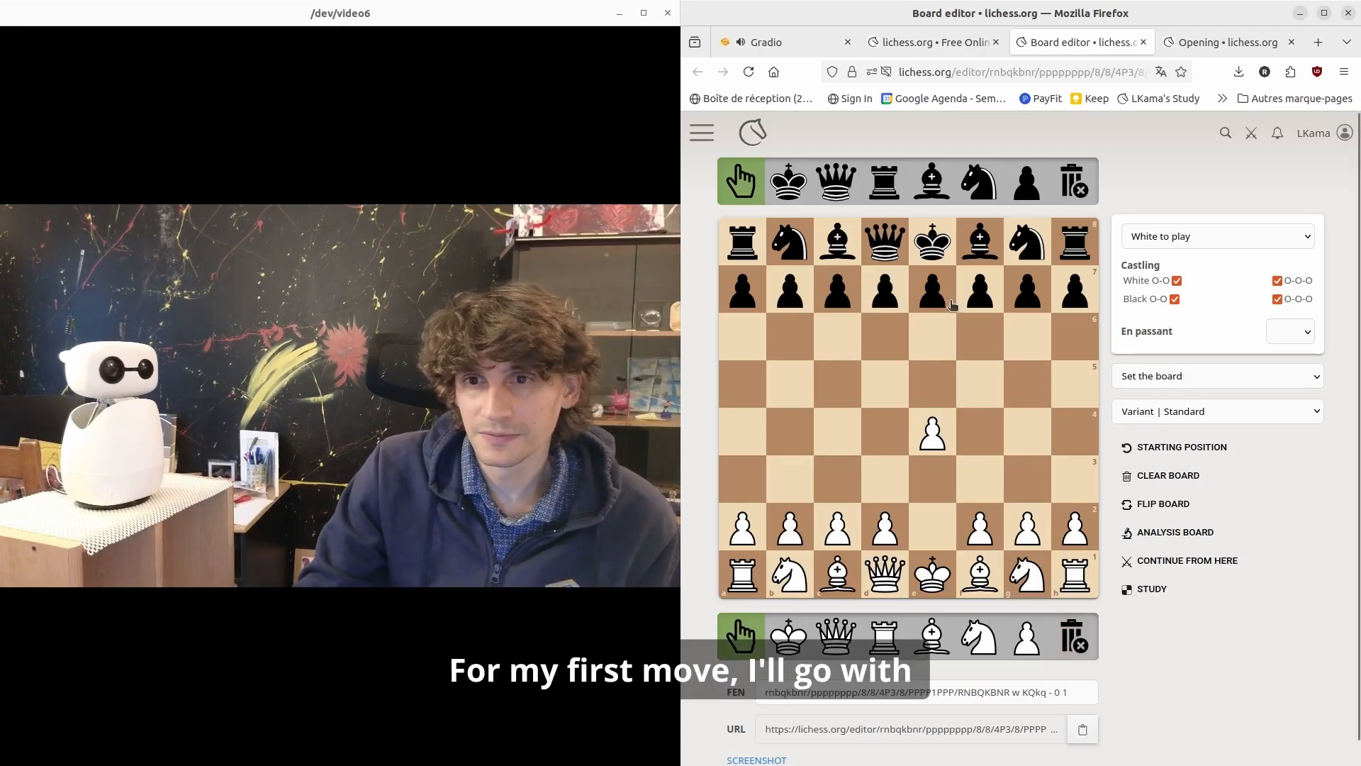